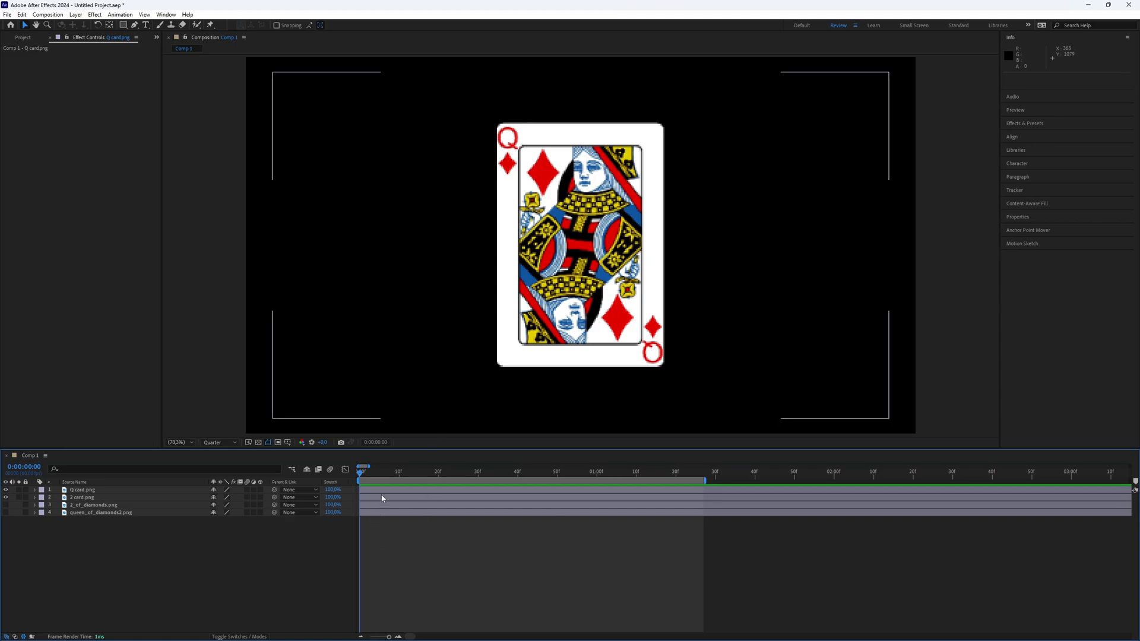
Select the Q-card.png layer in the timeline as the effect target
{"action": "left_click", "coordinate": [82, 490]}
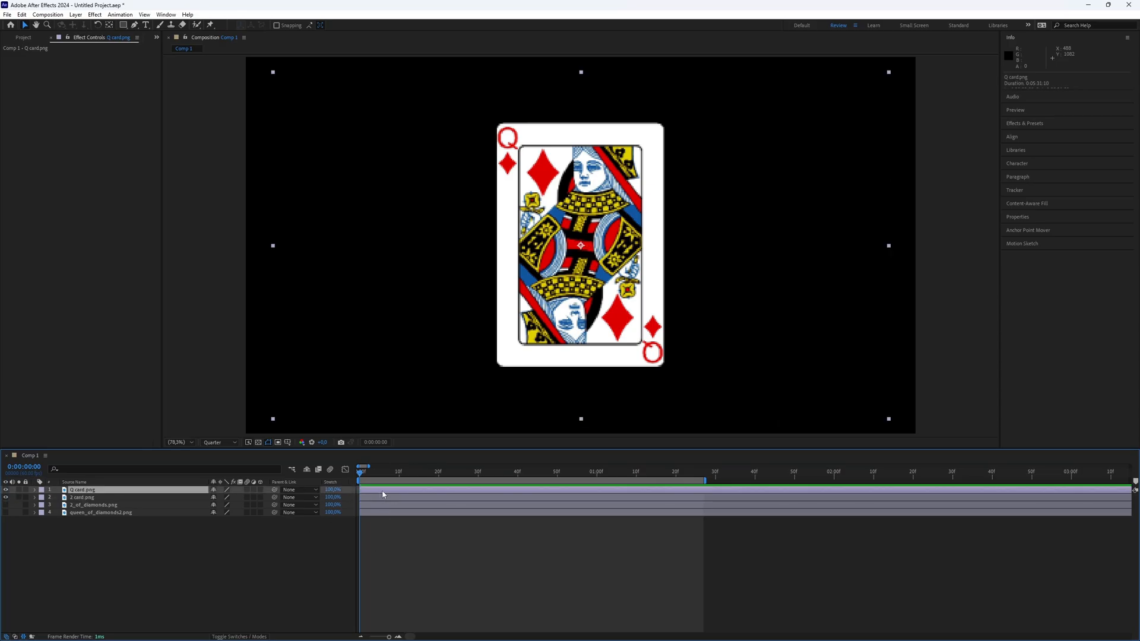
{"action": "mouse_move", "coordinate": [1033, 130]}
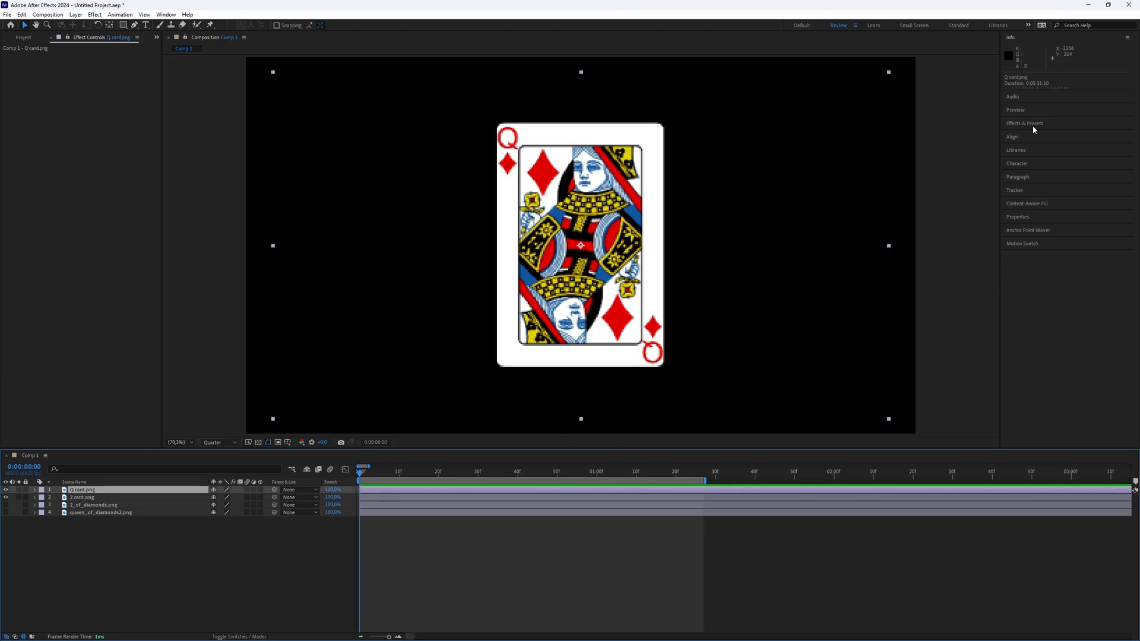
Find CC Twister under Transition in Effects & Presets and apply it to the Q card layer
{"action": "type", "text": "cc twister"}
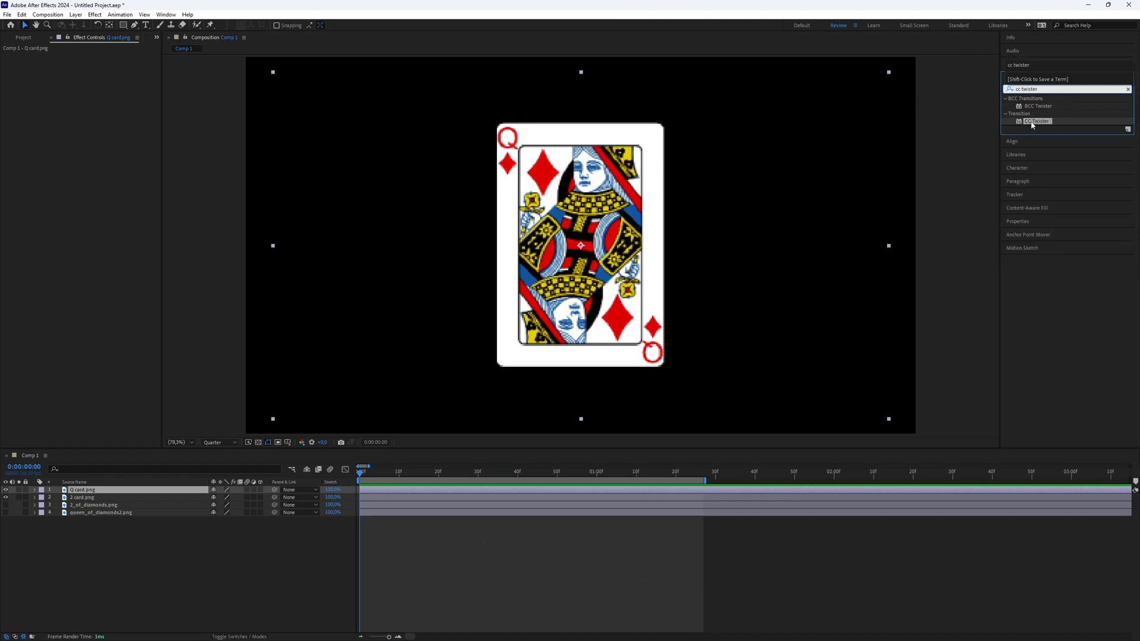
{"action": "double_click", "coordinate": [1035, 121]}
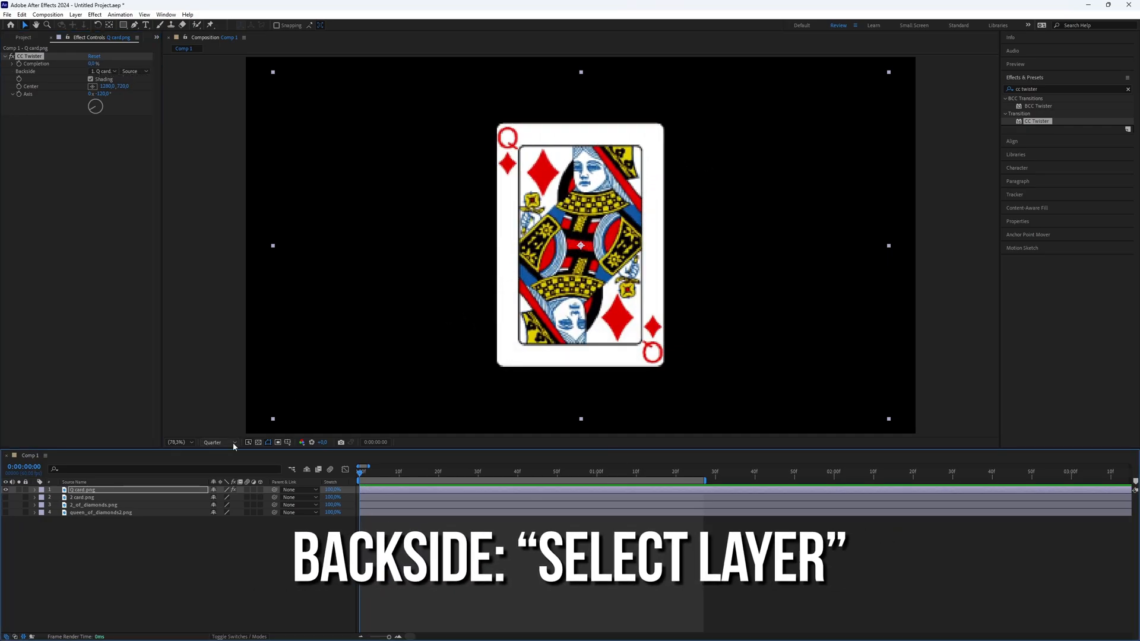
Set CC Twister's Backside to the 2-card layer and keyframe Completion at two points in time
{"action": "left_click", "coordinate": [103, 70]}
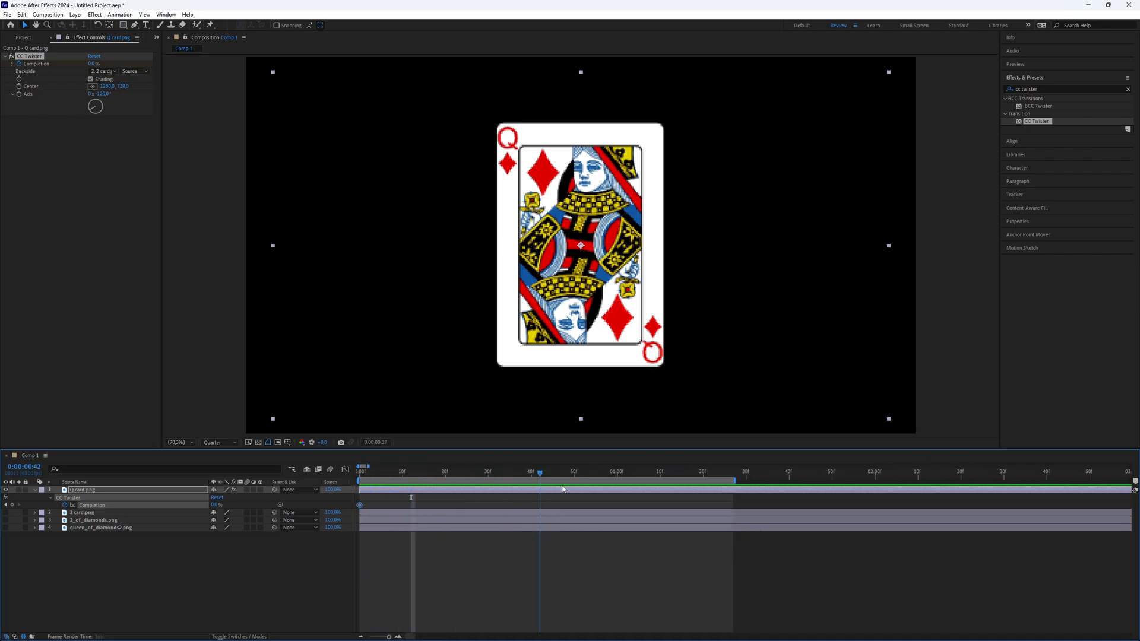
{"action": "left_click", "coordinate": [573, 471]}
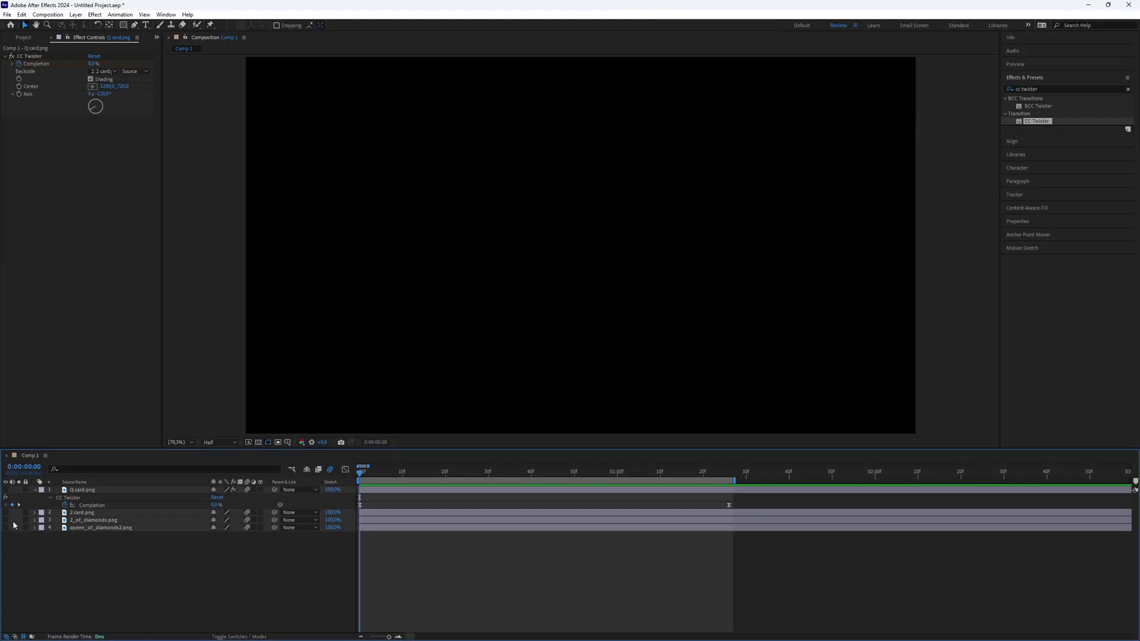
Select the 2_of_diamonds.png layer and apply its own CC Twister effect
{"action": "left_click", "coordinate": [95, 520]}
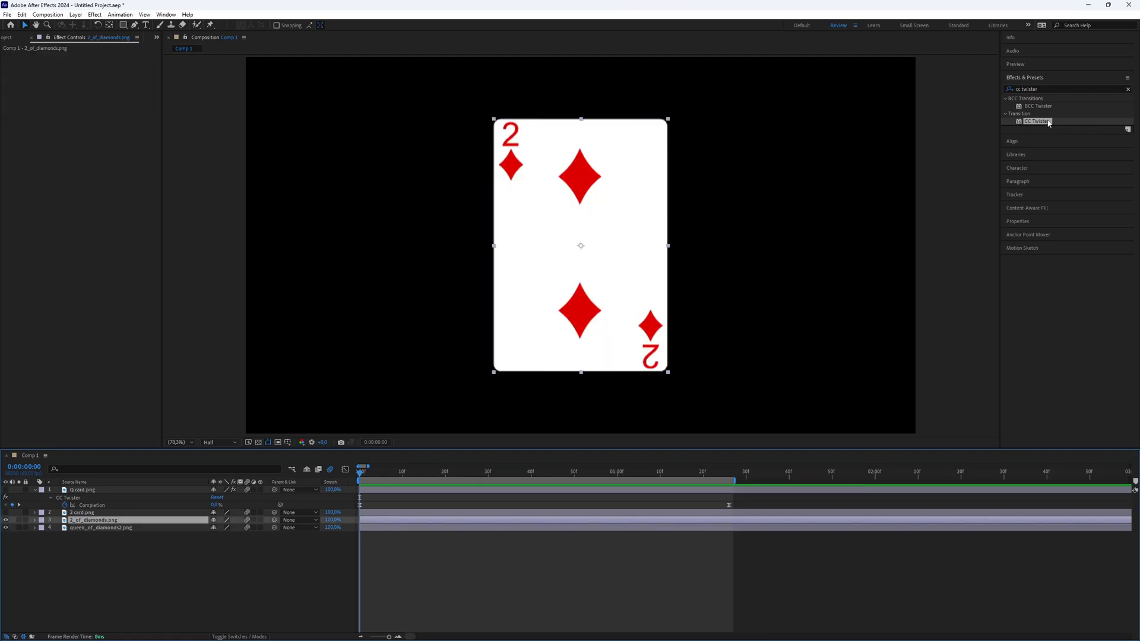
{"action": "double_click", "coordinate": [1035, 121]}
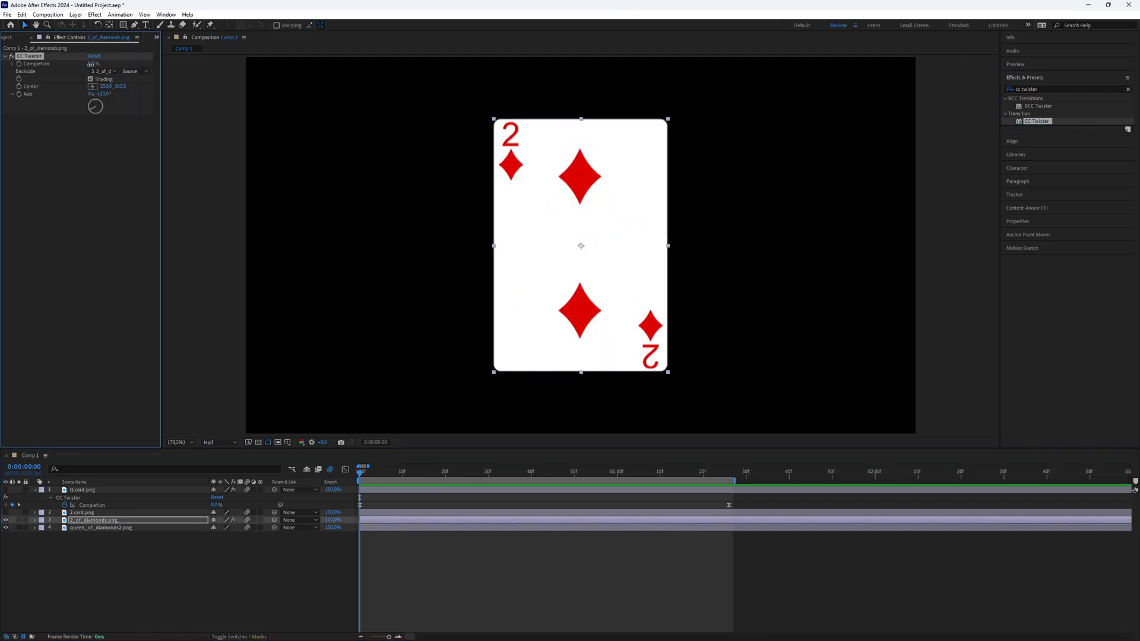
{"action": "left_click", "coordinate": [95, 63]}
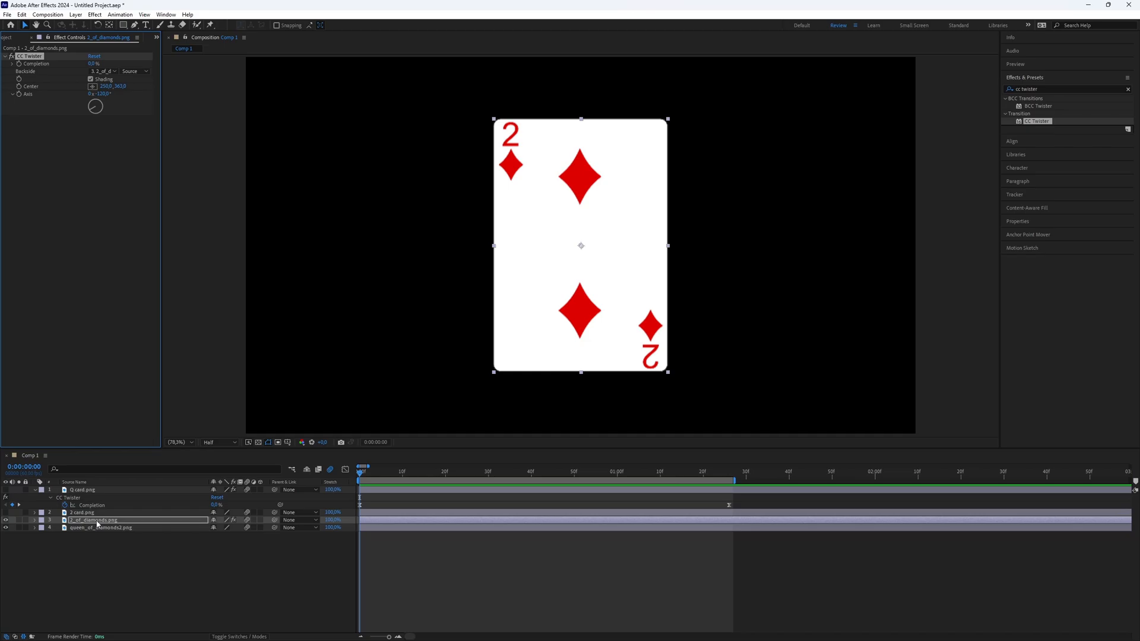